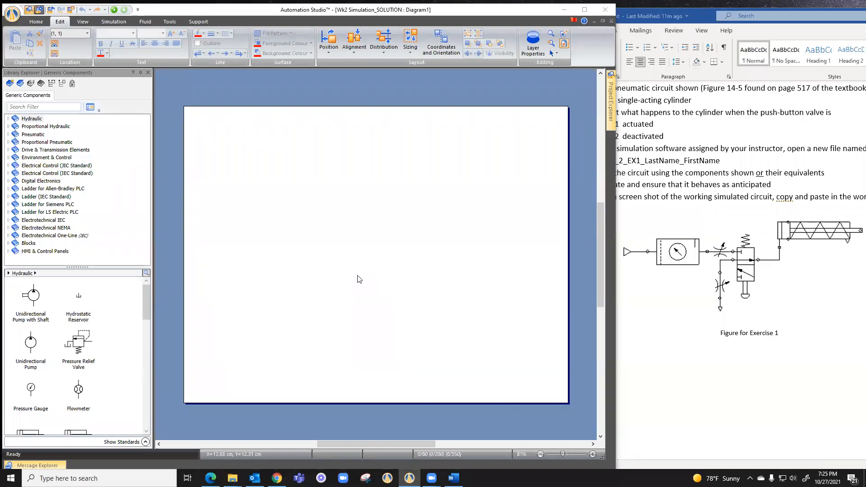
mouse_move(8, 203)
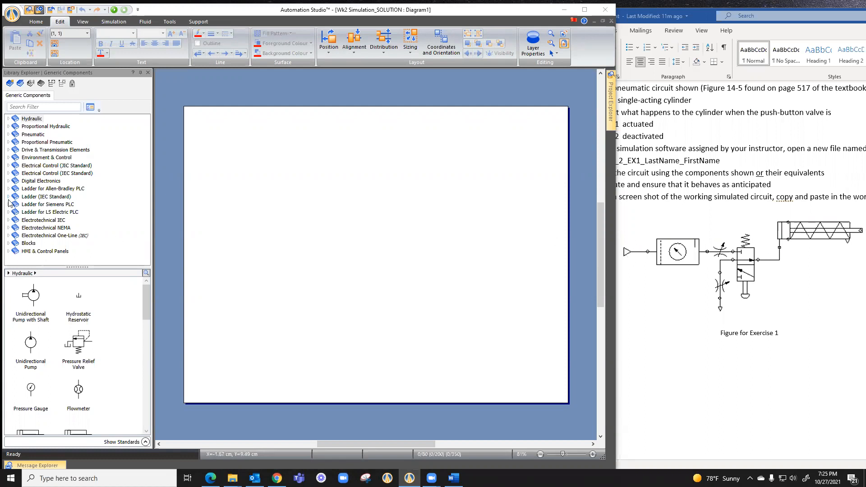
mouse_move(17, 126)
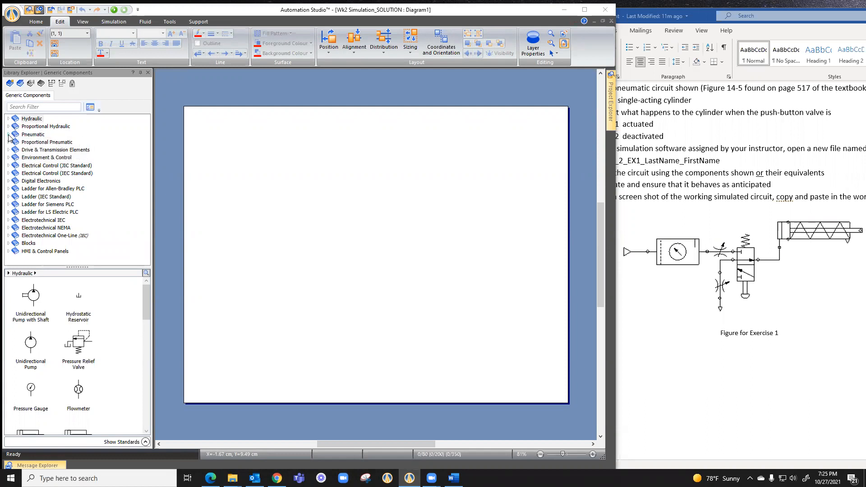
Search the library for 'pressure source' and place the Pneumatic Pressure Source on the diagram.
click(11, 134)
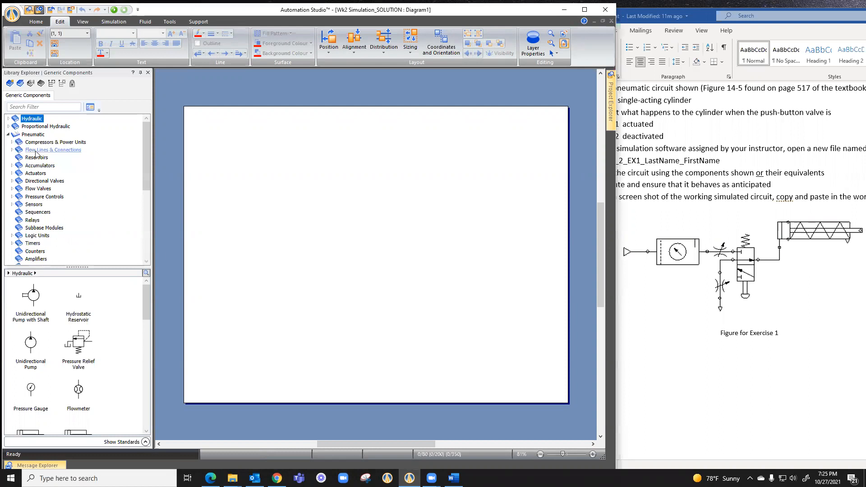
click(43, 106)
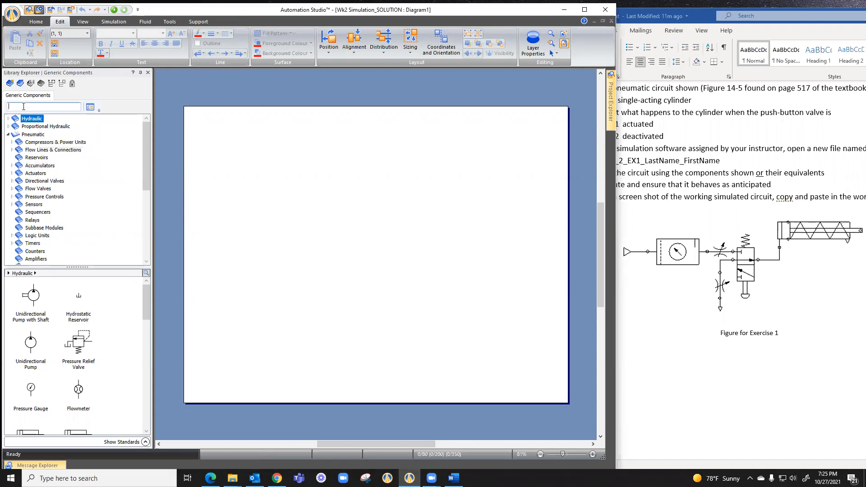
text(pr)
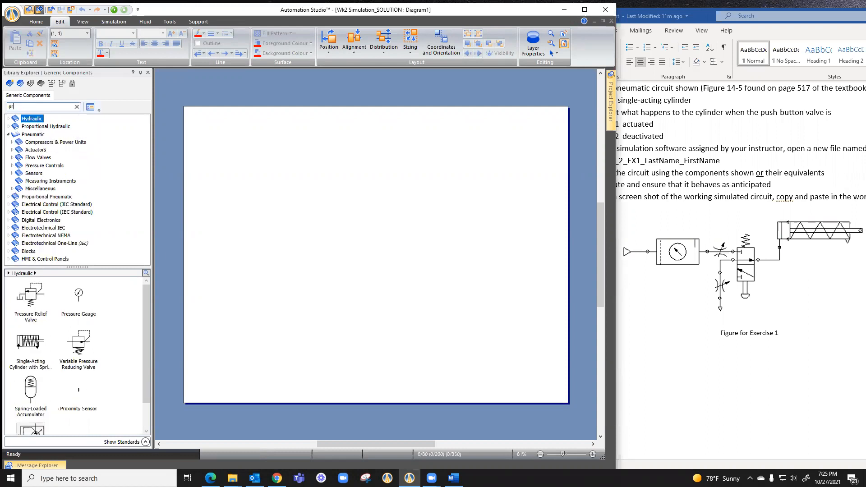
text(pressure source)
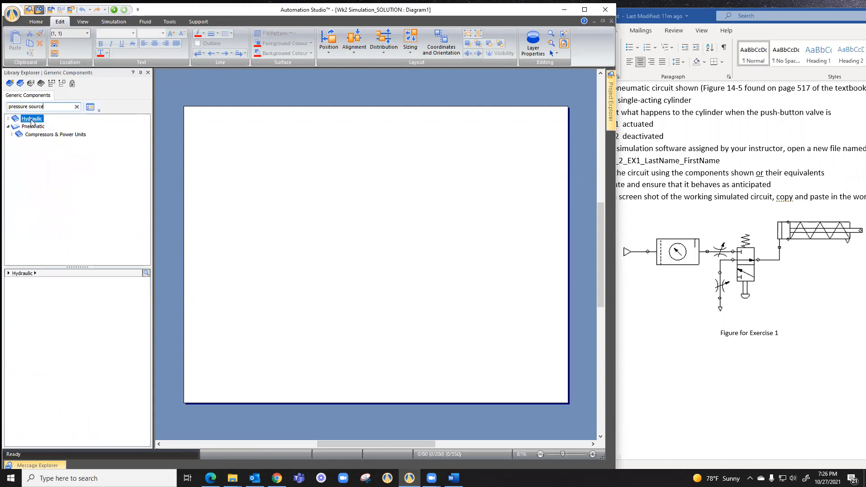
click(33, 127)
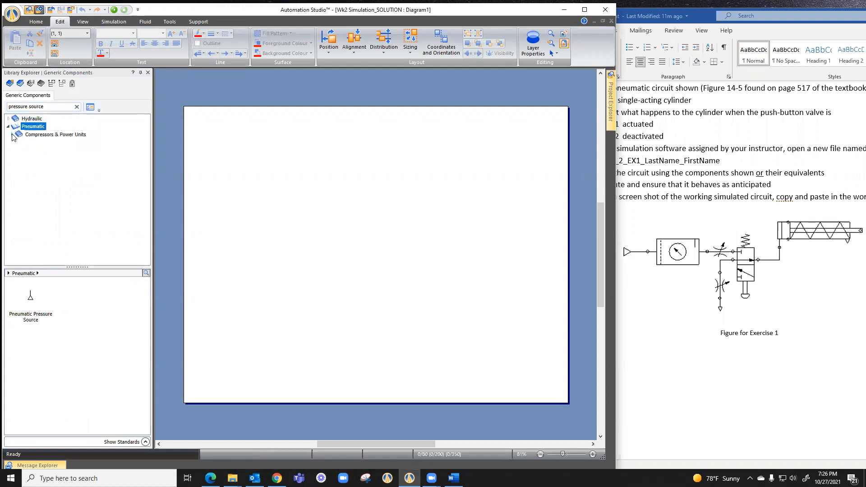
click(31, 294)
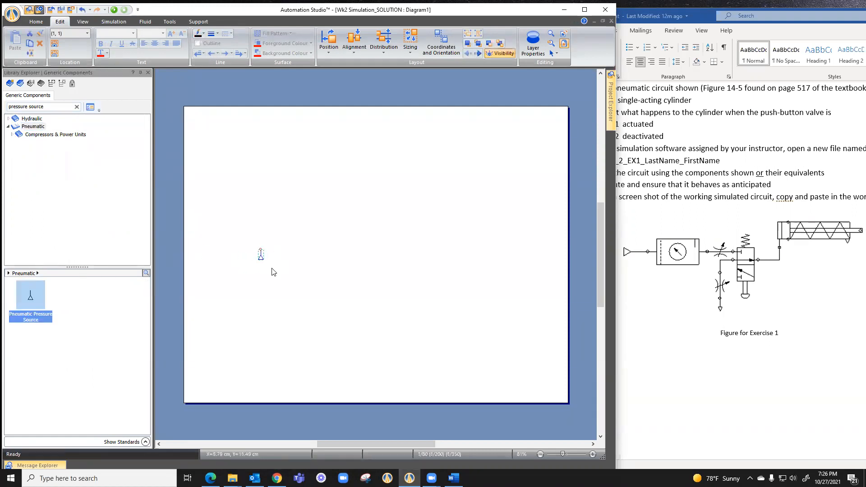
scroll(up, 3)
text(FRL)
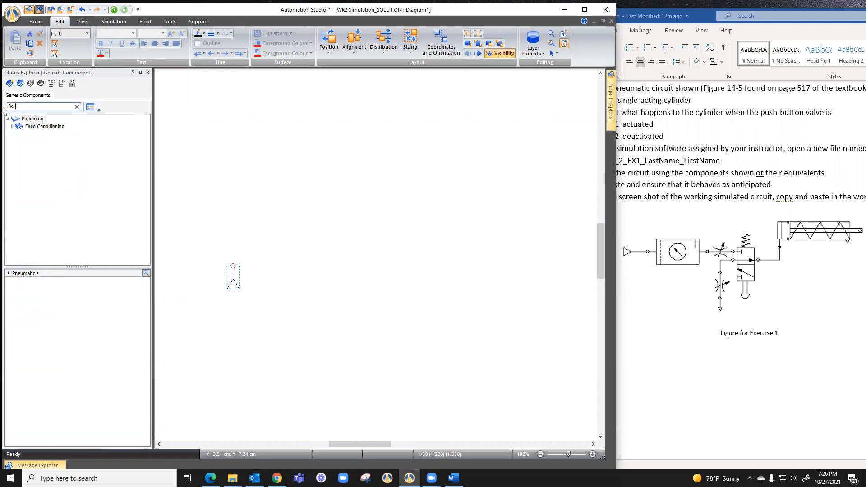
Place a Conditioning Unit (FRL) from Fluid Conditioning joined to the pressure source outlet.
click(44, 126)
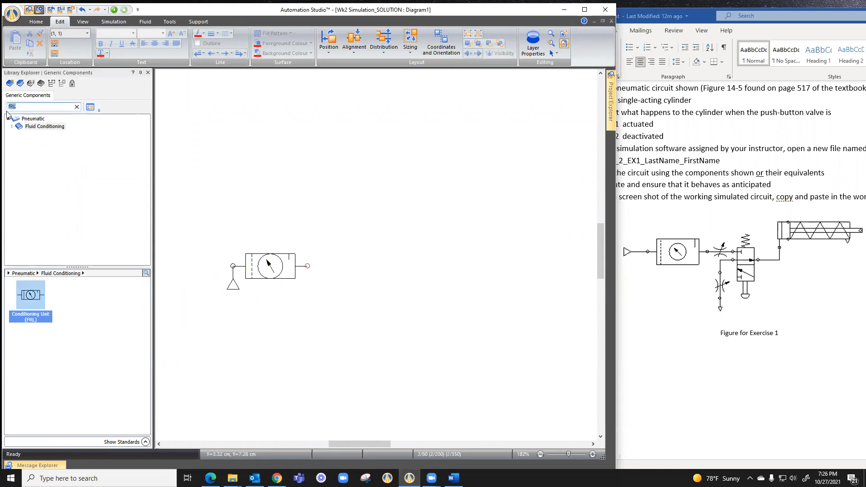
Search 'throttle' and place a Variable Throttle Valve from Flow Control Valves right of the FRL.
text(throttle)
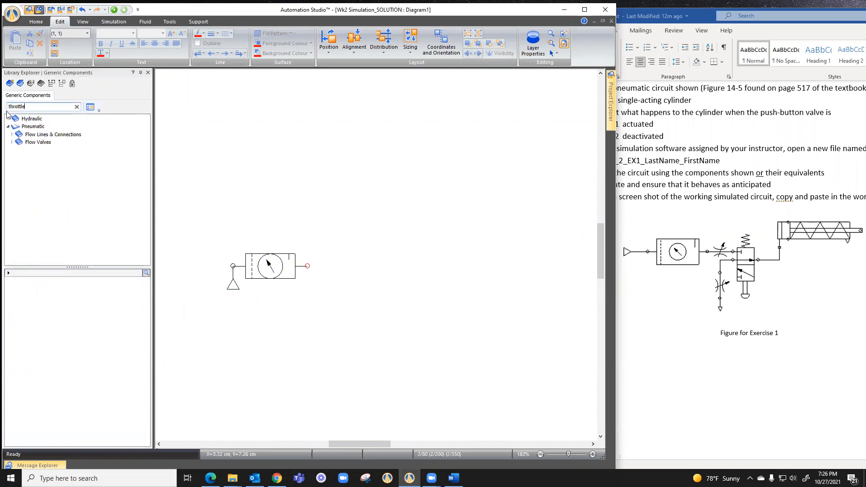
mouse_move(52, 135)
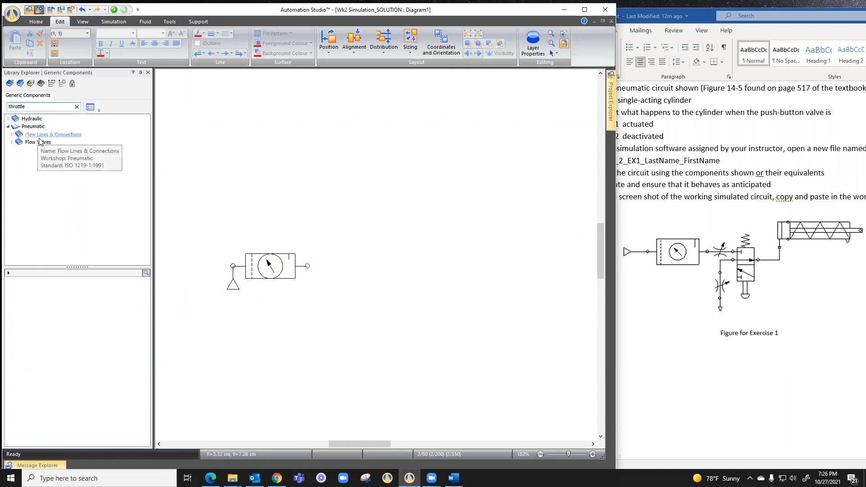
click(38, 142)
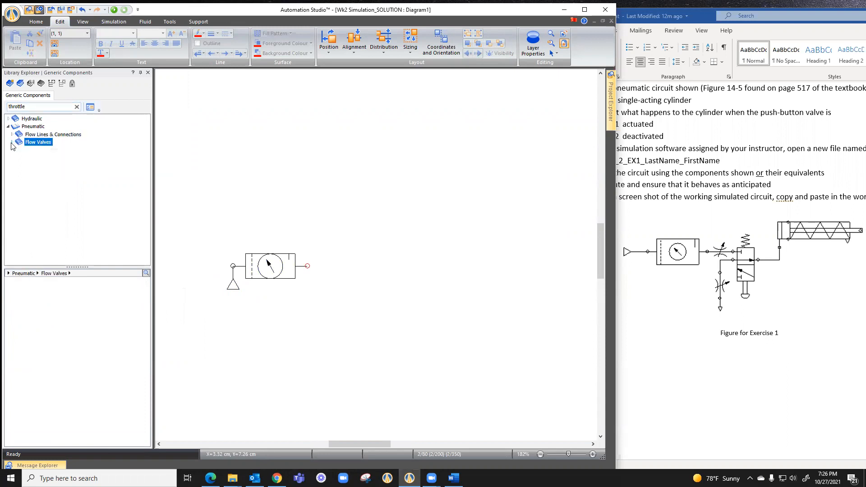
click(38, 142)
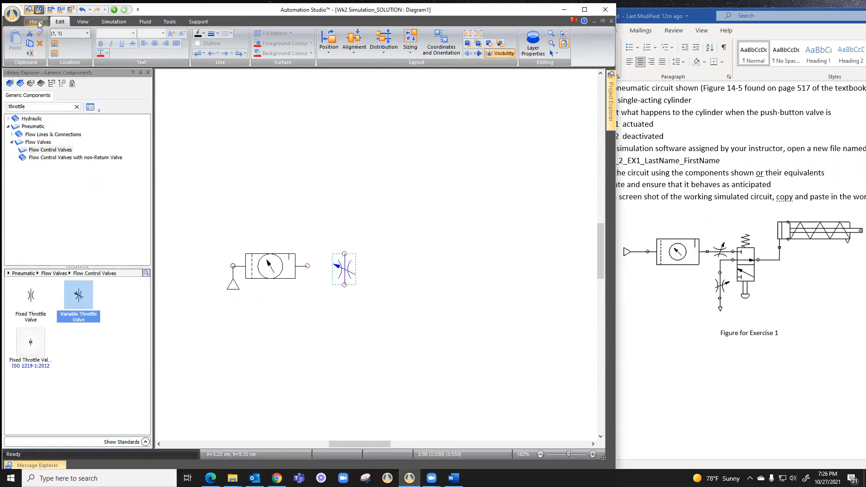
mouse_move(247, 37)
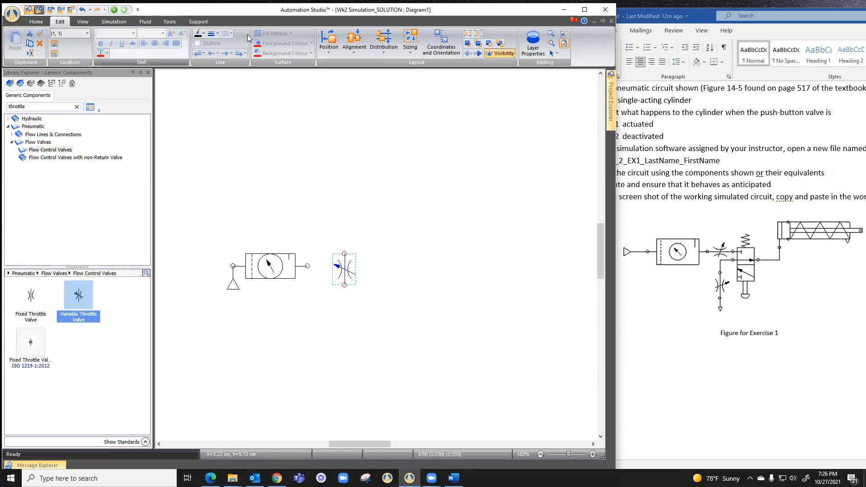
Rotate the throttle valve left 90° so its inlet aligns with the FRL outlet.
click(328, 42)
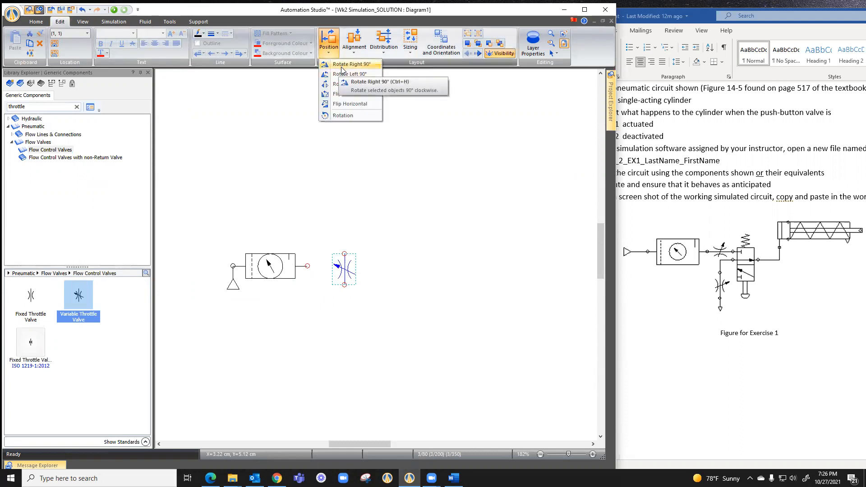
mouse_move(350, 74)
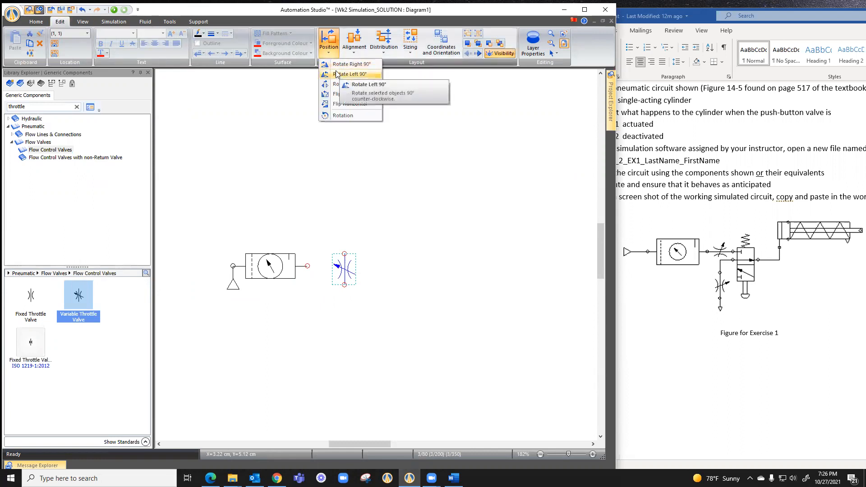
click(352, 74)
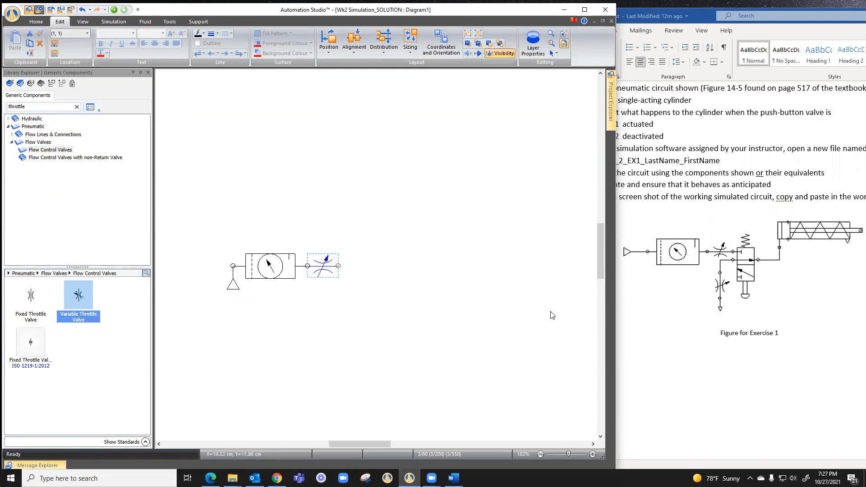
mouse_move(723, 288)
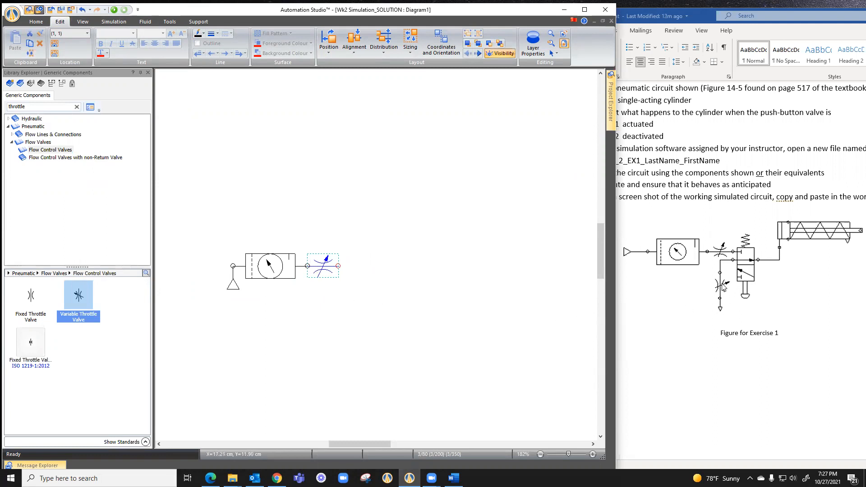
mouse_move(341, 297)
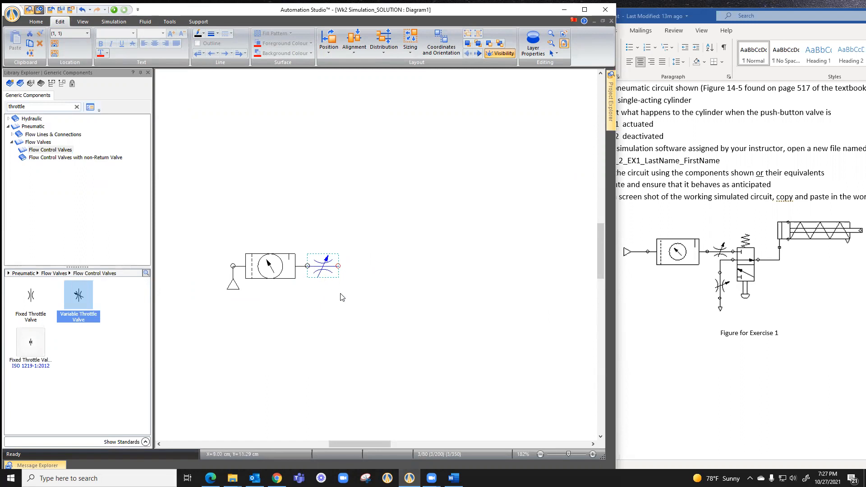
Place a second Variable Throttle Valve on the canvas below the first one.
click(340, 289)
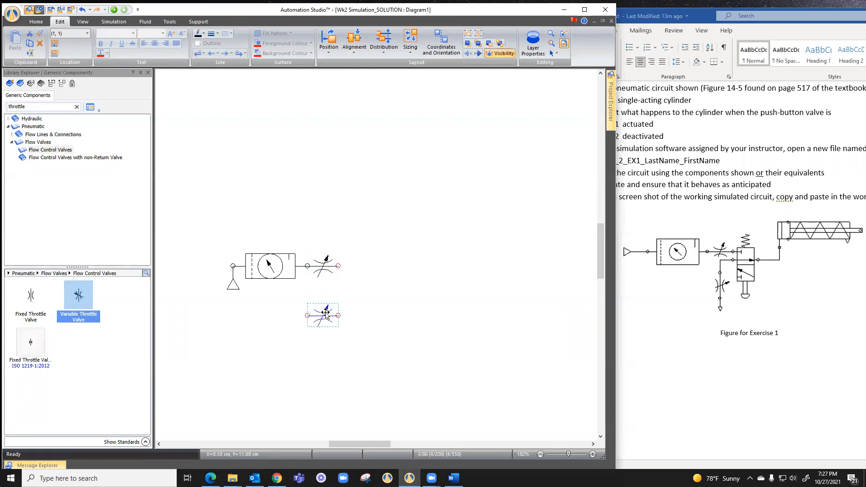
mouse_move(357, 318)
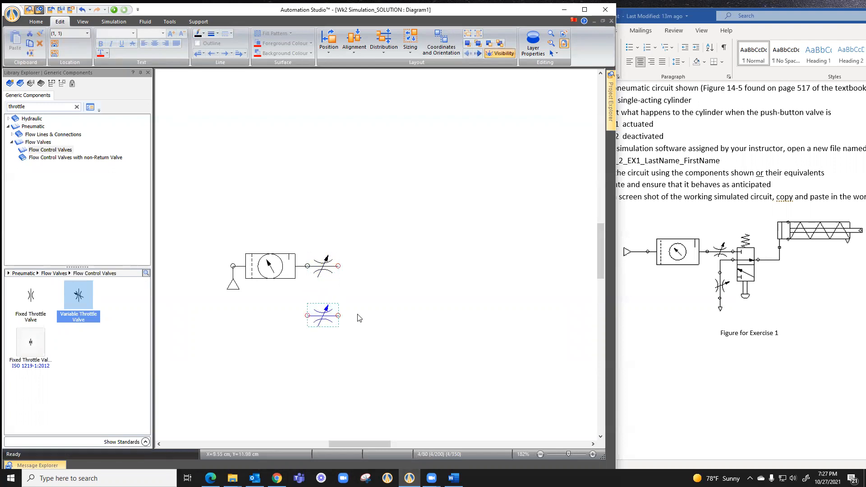
mouse_move(336, 62)
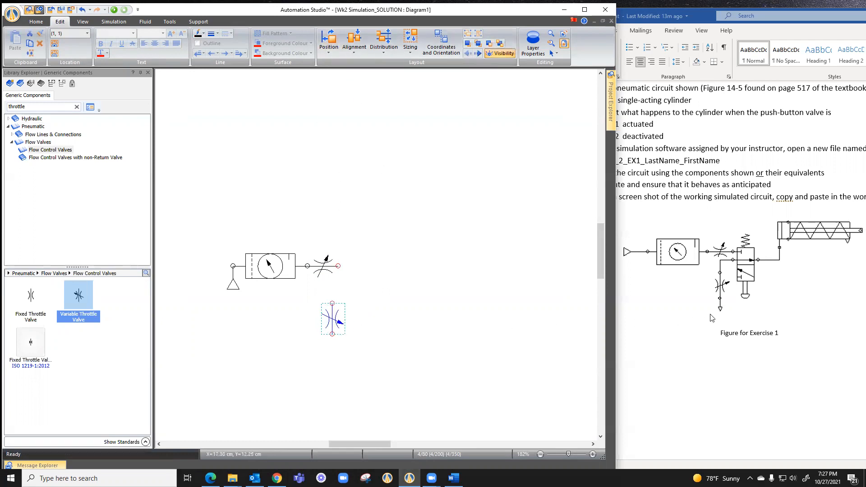
mouse_move(720, 310)
text(exhau)
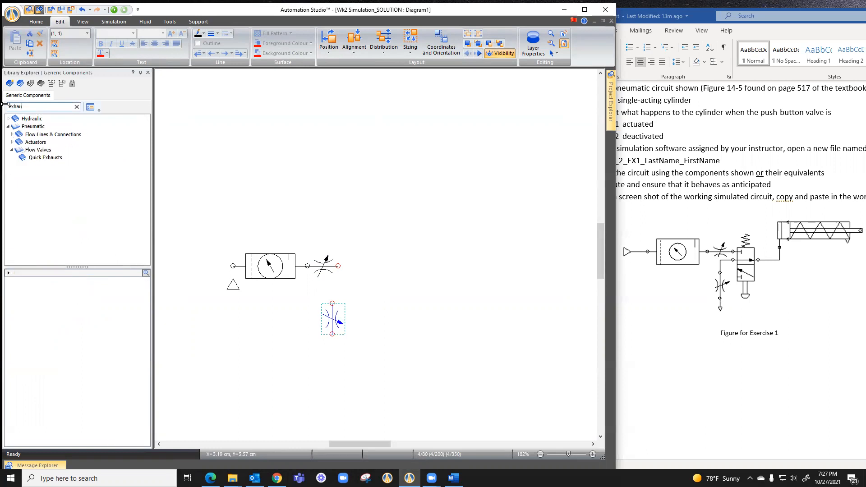
mouse_move(53, 135)
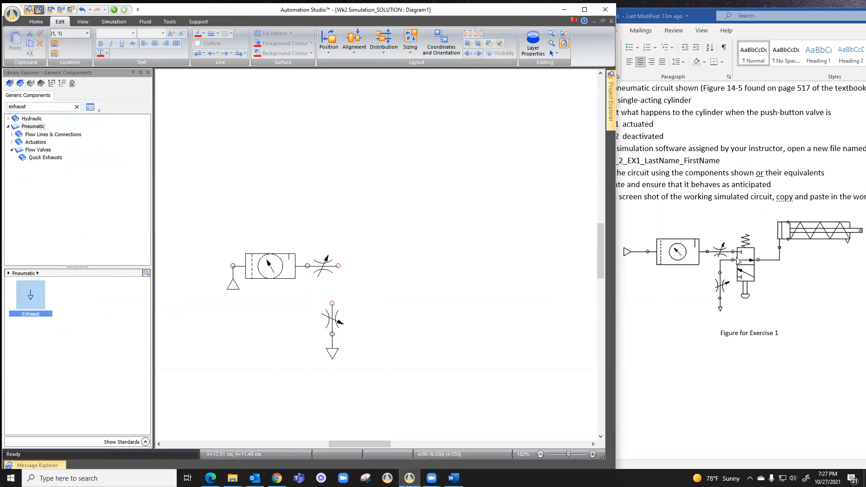
mouse_move(739, 259)
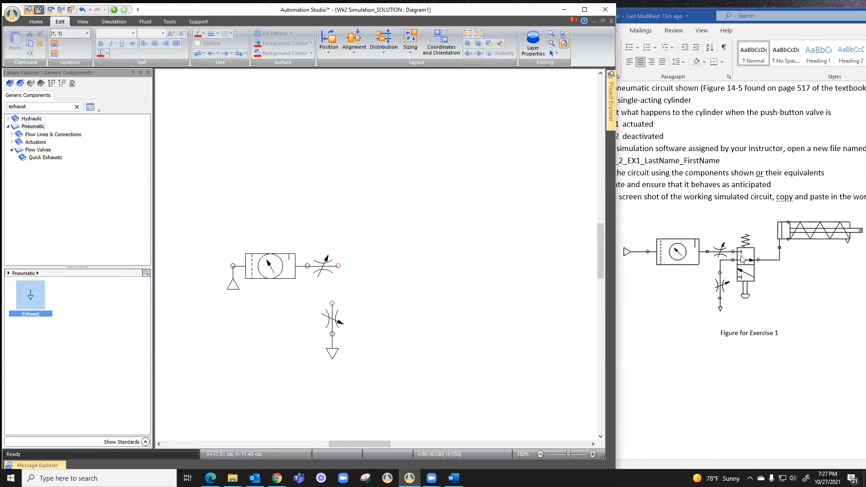
mouse_move(539, 237)
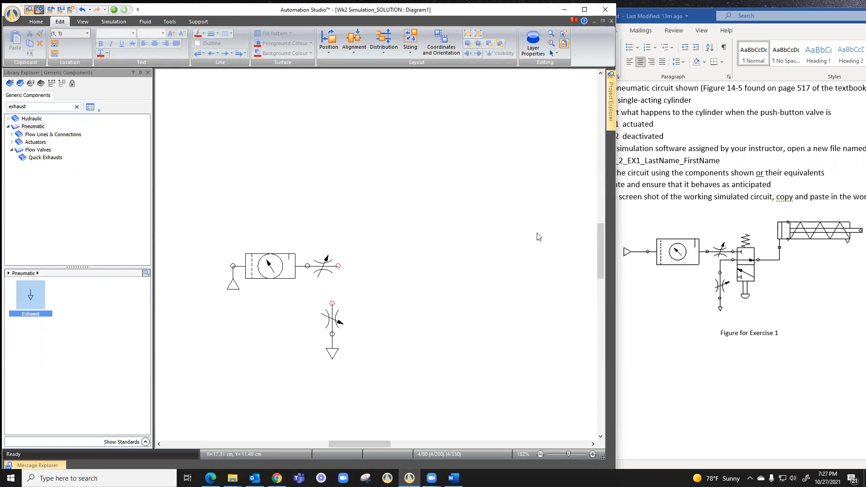
Search 'exhaust' and attach an Exhaust to the lower port of the second throttle valve.
click(77, 107)
text(3/2)
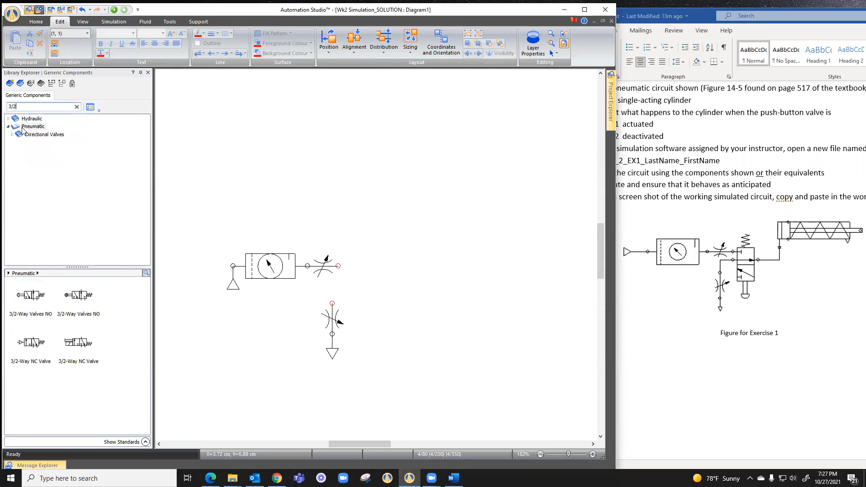
Place a normally closed 3/2-way valve from Directional Valves beside the throttle valves.
click(43, 134)
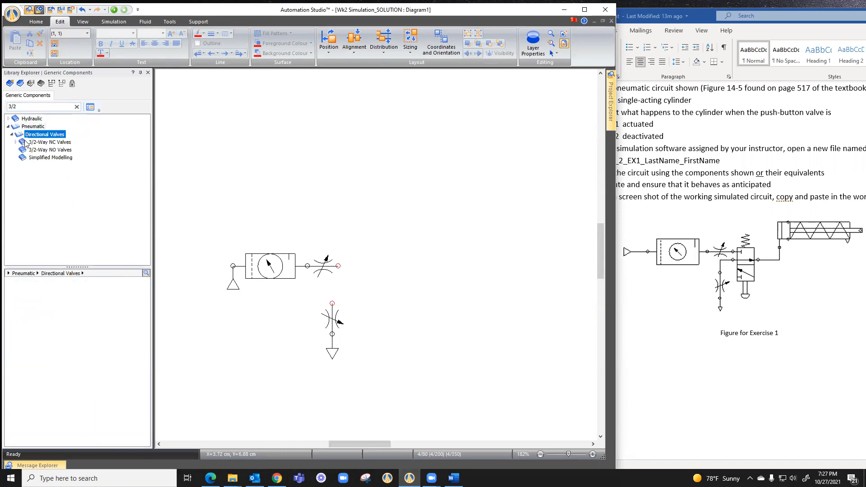
mouse_move(50, 157)
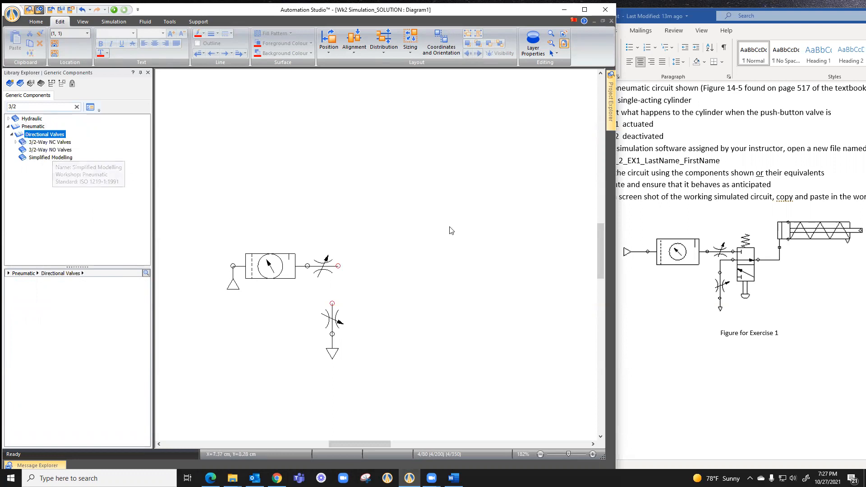
mouse_move(742, 256)
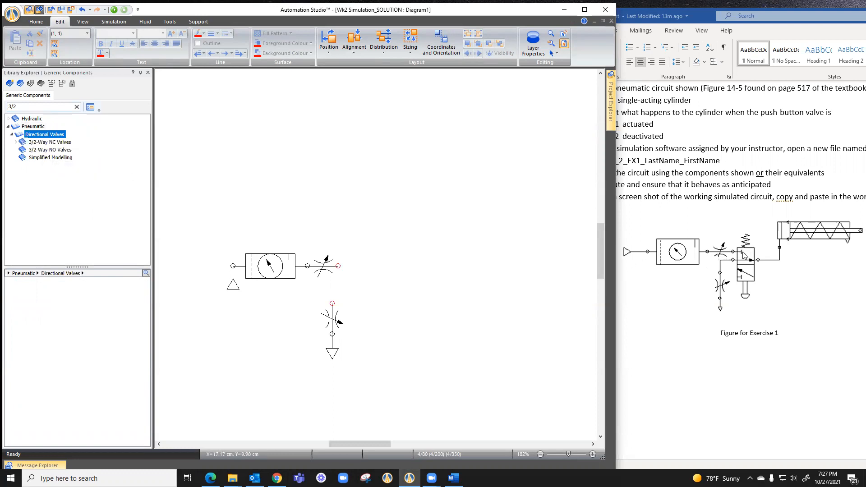
click(50, 141)
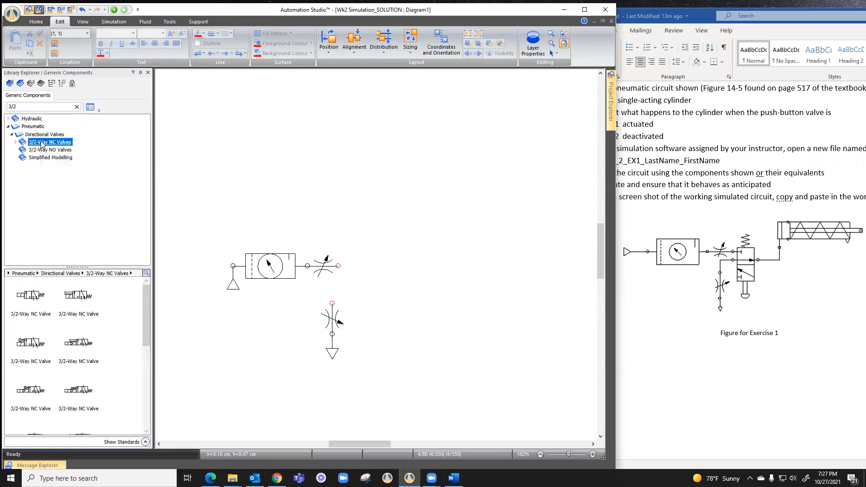
scroll(down, 3)
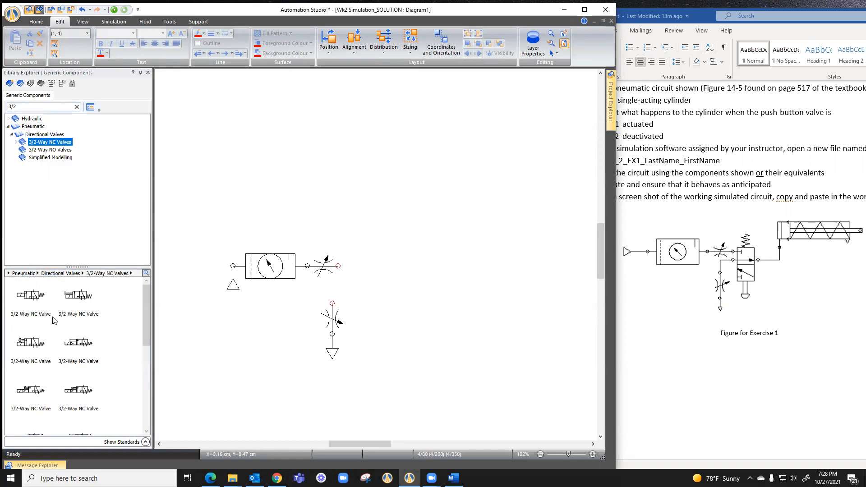
mouse_move(30, 296)
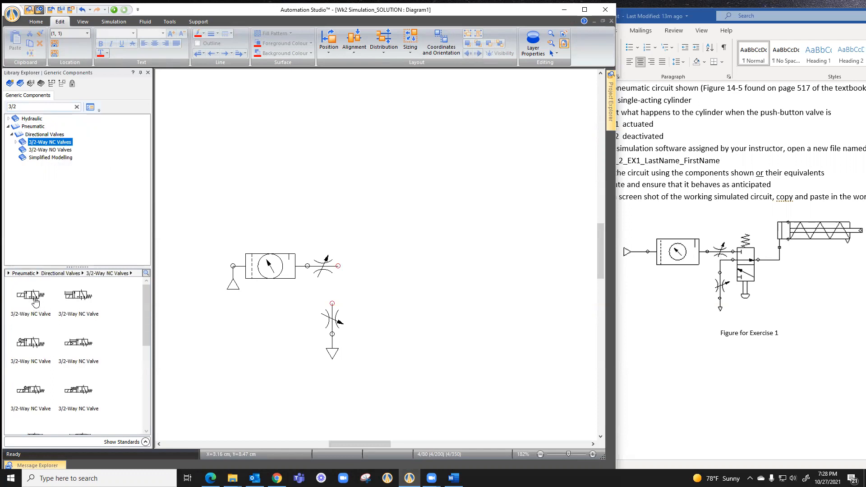
click(78, 294)
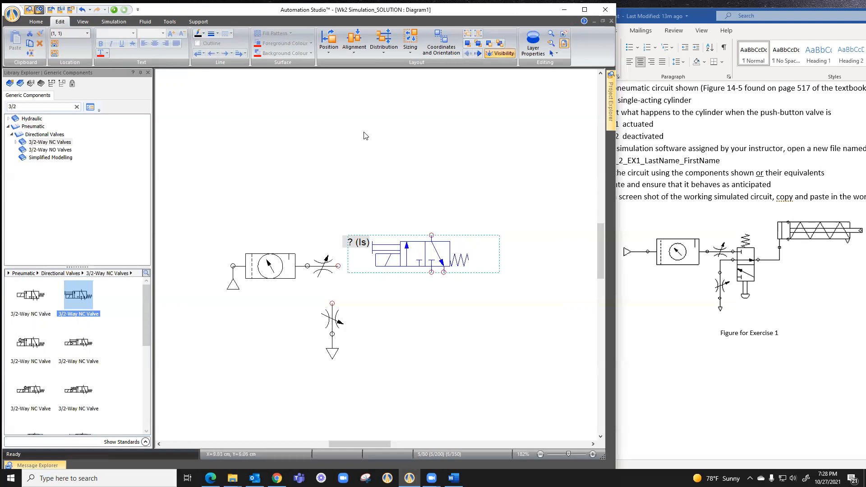
Rotate the 3/2-way valve so it stands upright with its spring on top.
click(328, 42)
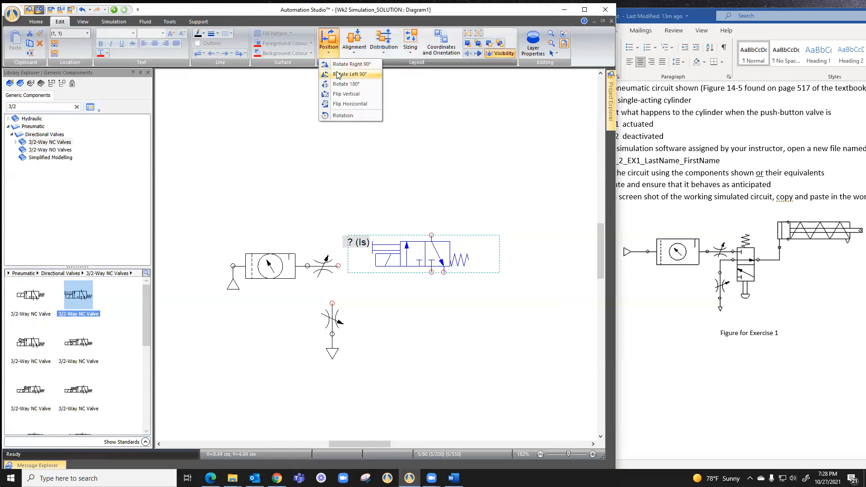
click(352, 75)
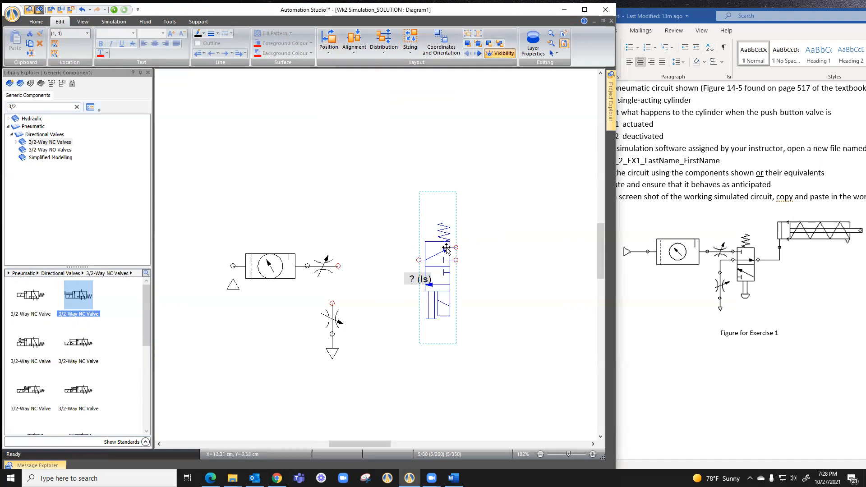
click(328, 43)
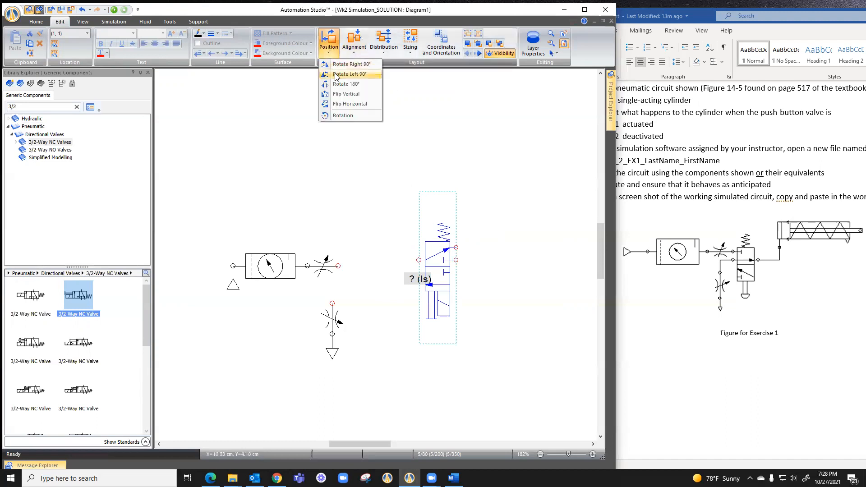
click(350, 74)
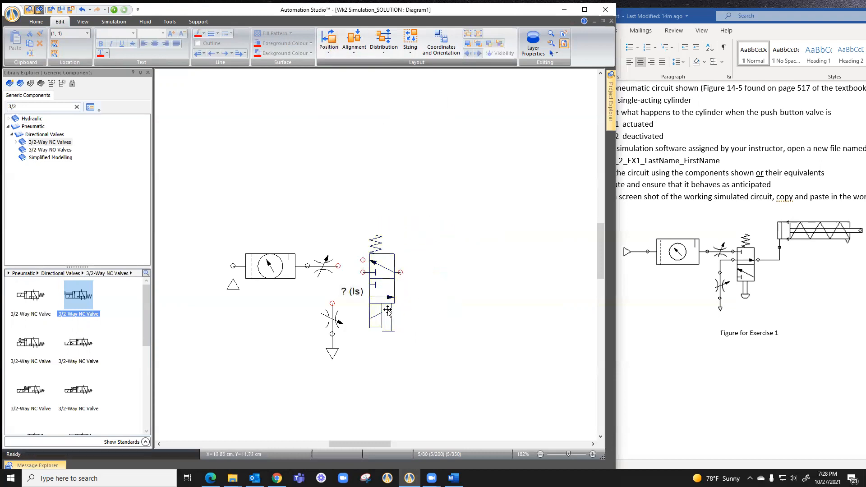
mouse_move(400, 314)
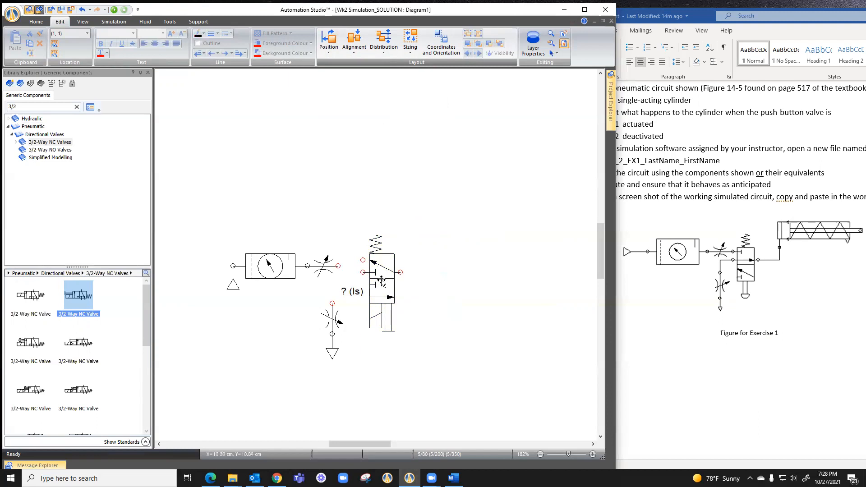
Give the 3/2-way NC valve a Push-Button actuator with spring return in Component Properties.
double_click(381, 278)
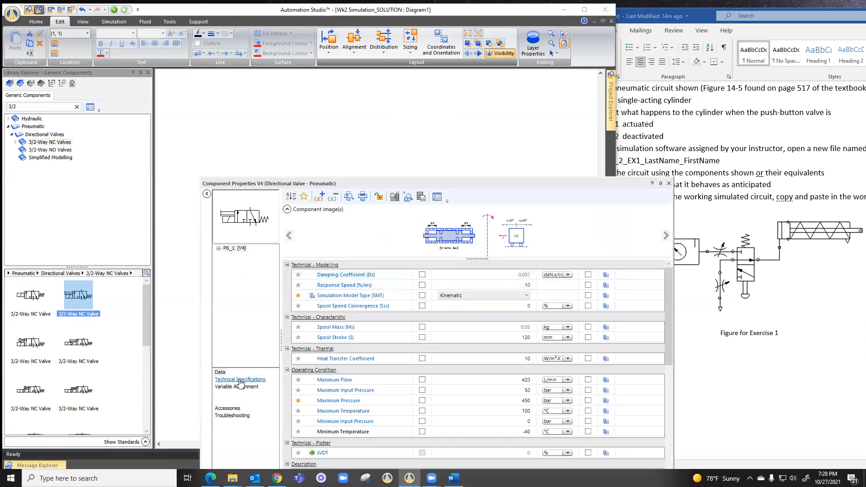
click(240, 380)
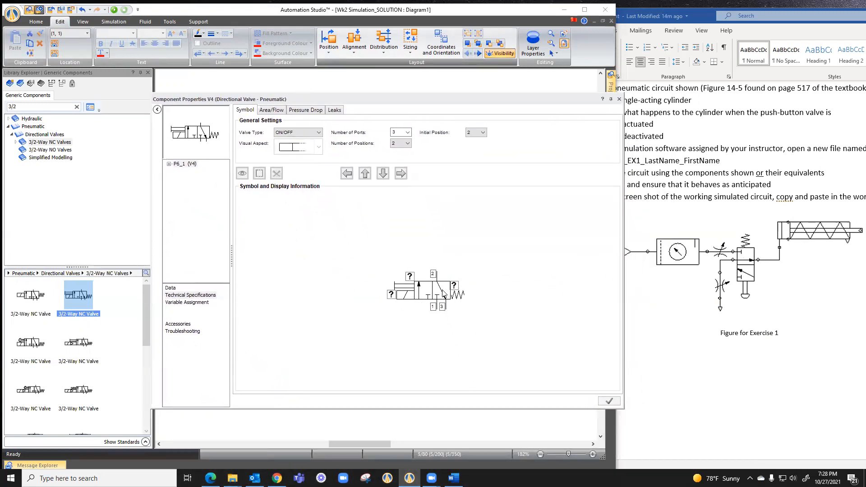
click(259, 173)
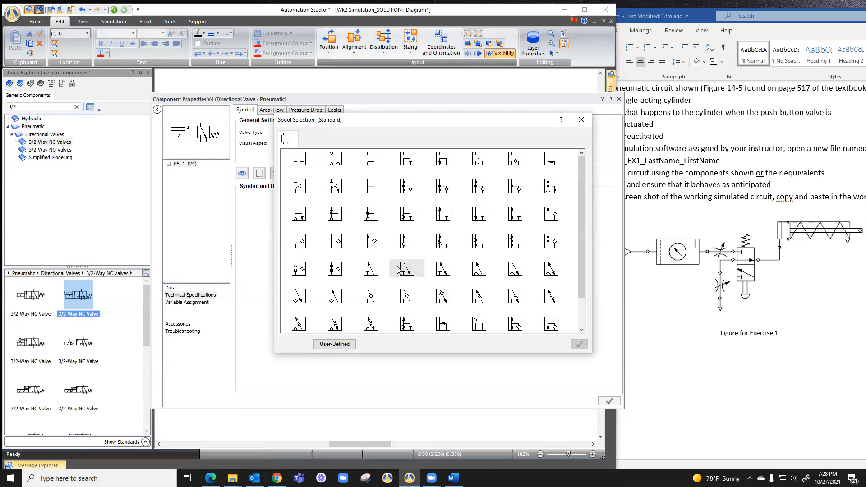
mouse_move(786, 303)
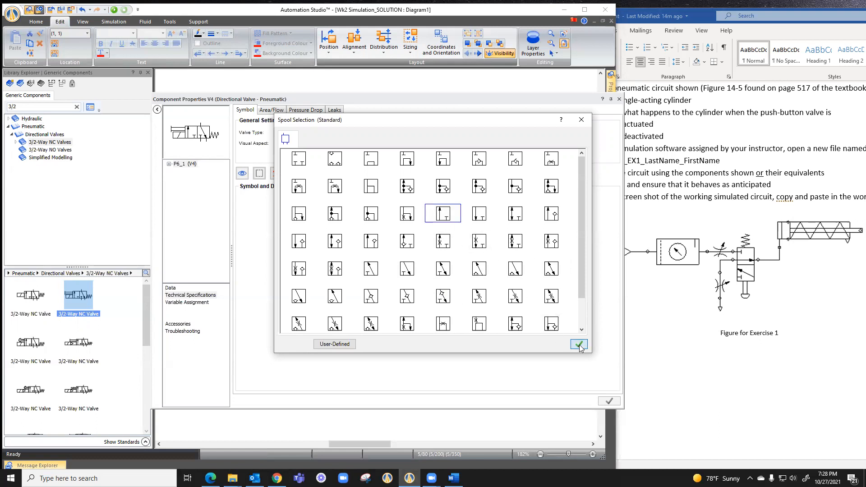
click(579, 344)
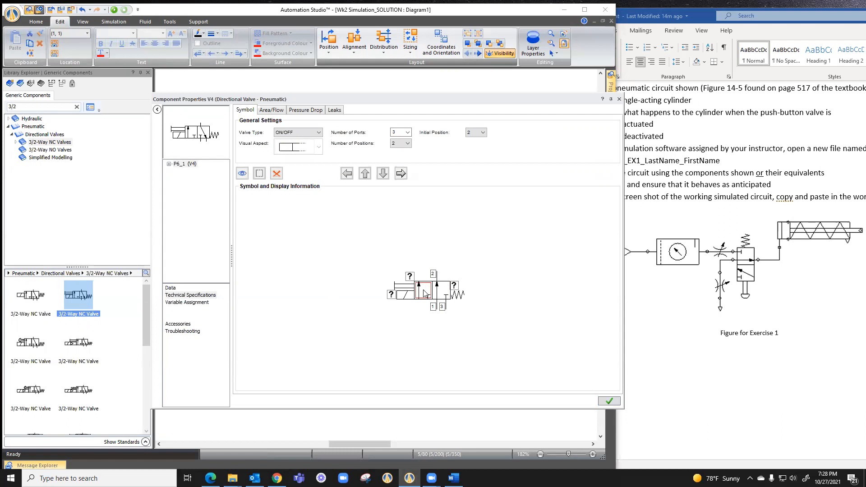
click(259, 173)
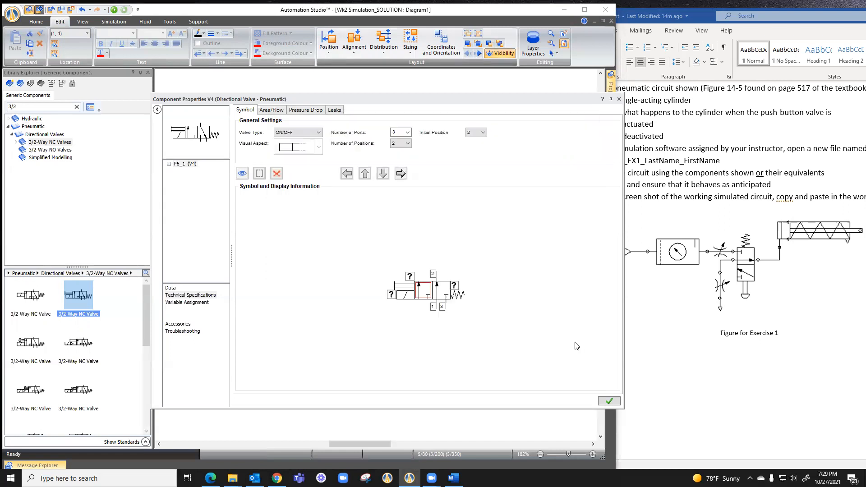
mouse_move(494, 350)
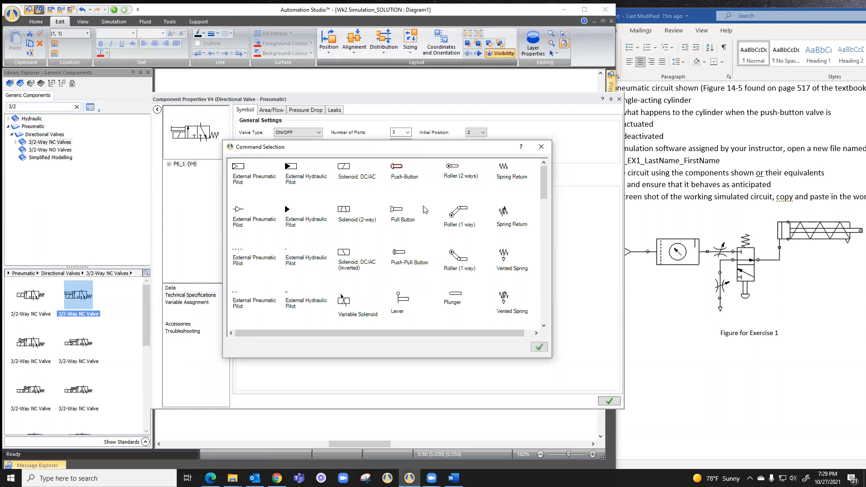
click(539, 346)
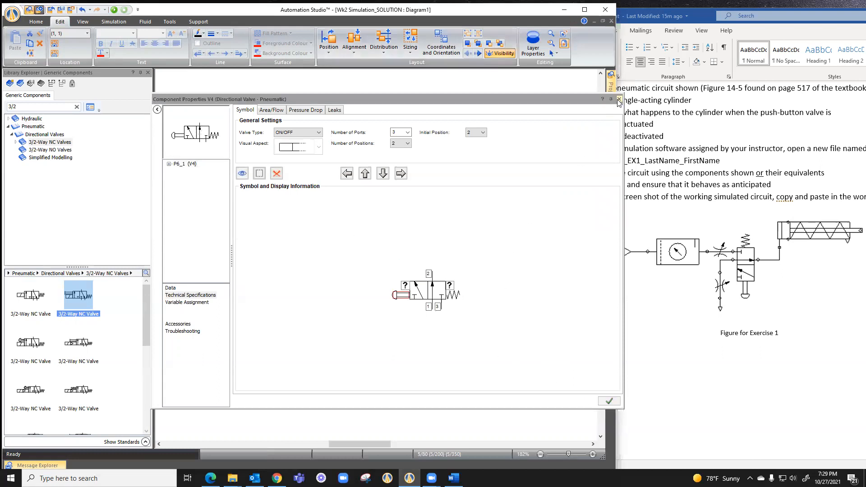
click(618, 99)
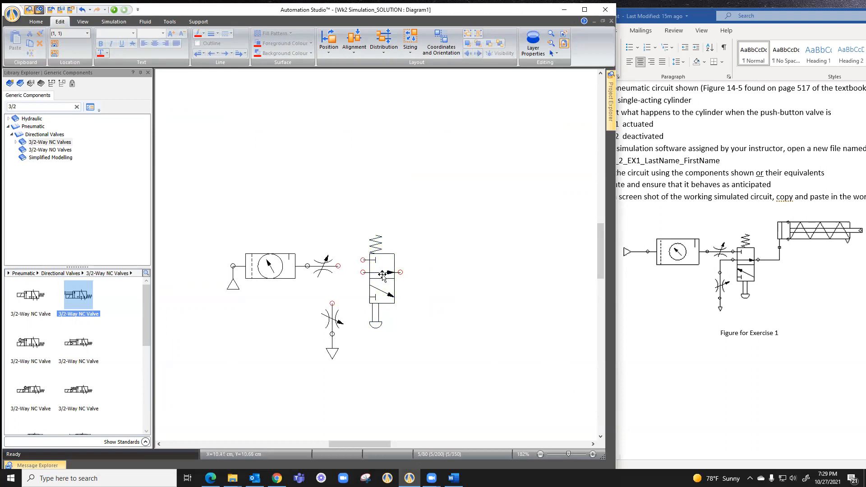
Connect the push-button valve's ports to the first throttle valve and the lower throttle branch.
click(380, 287)
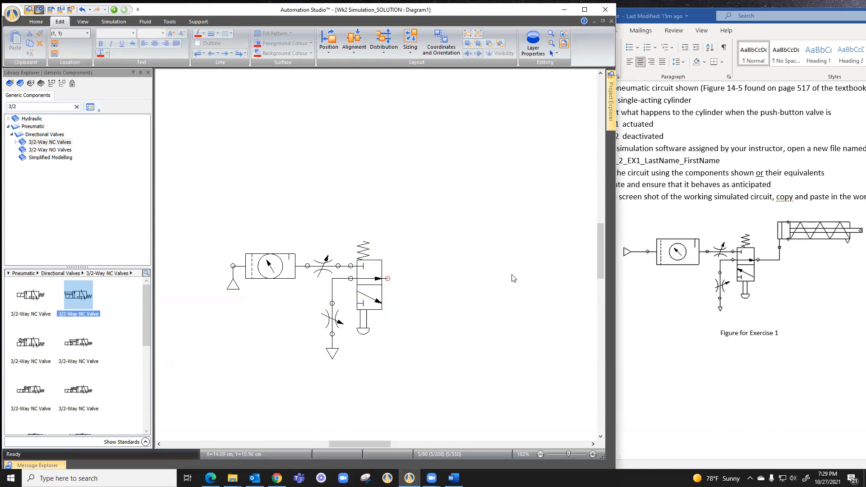
mouse_move(801, 232)
text(single)
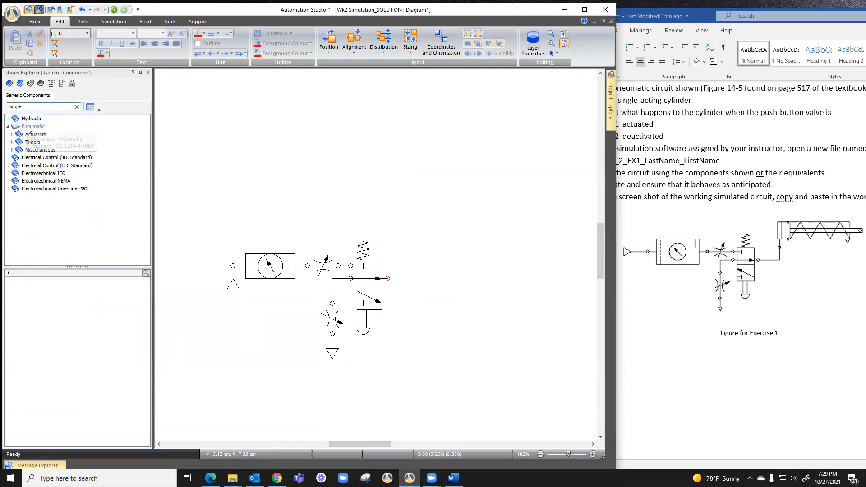
Place a single-acting cylinder with spring return above the valve and view its properties.
click(35, 134)
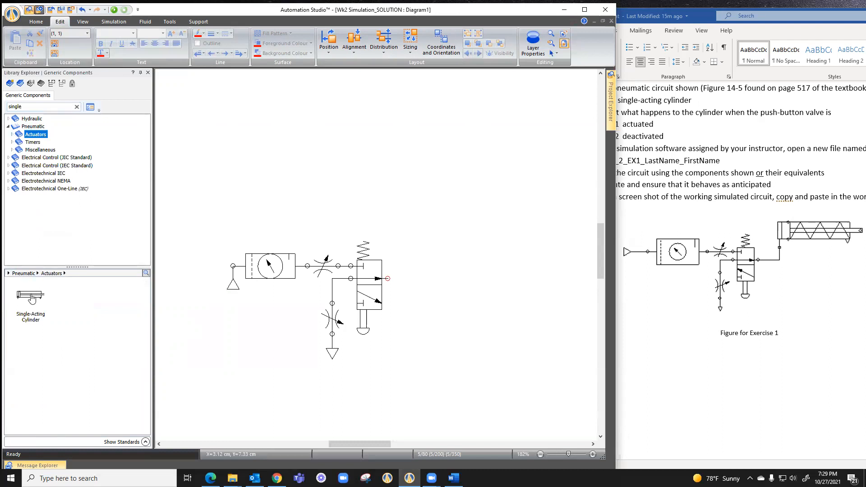
click(12, 134)
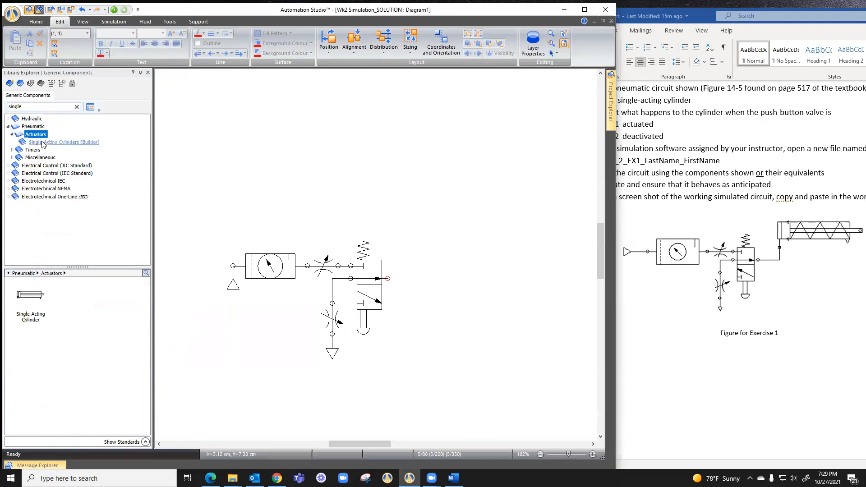
click(63, 141)
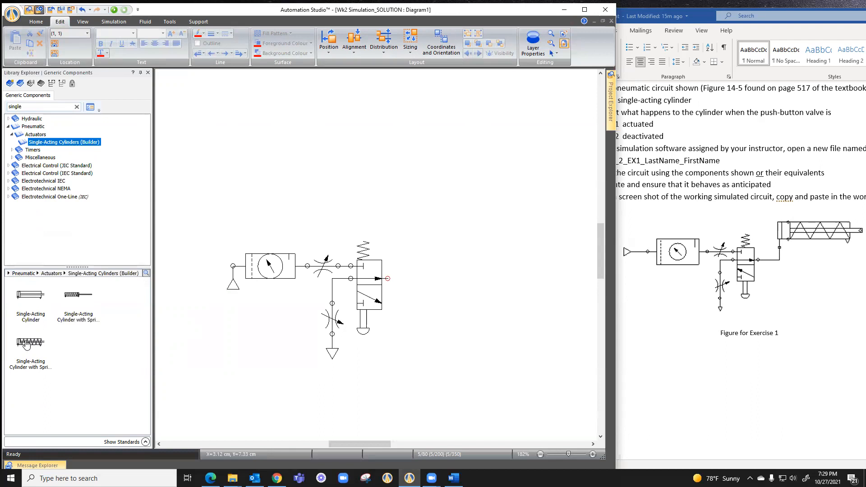
mouse_move(75, 298)
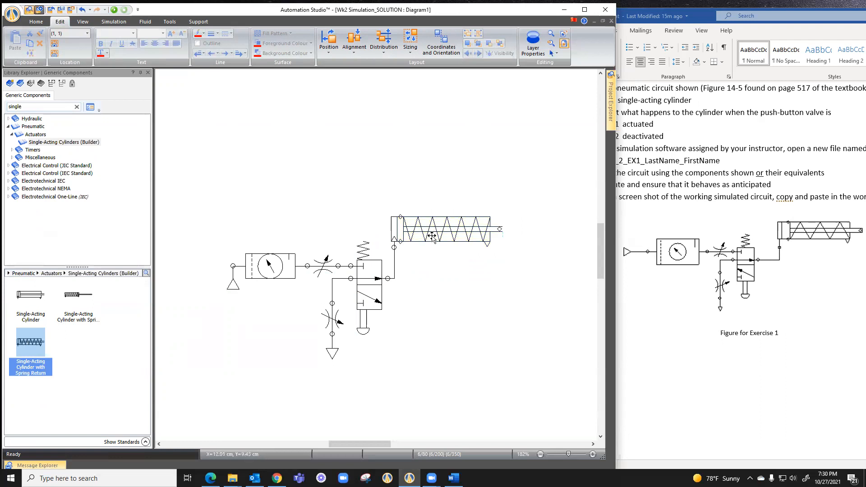
double_click(441, 226)
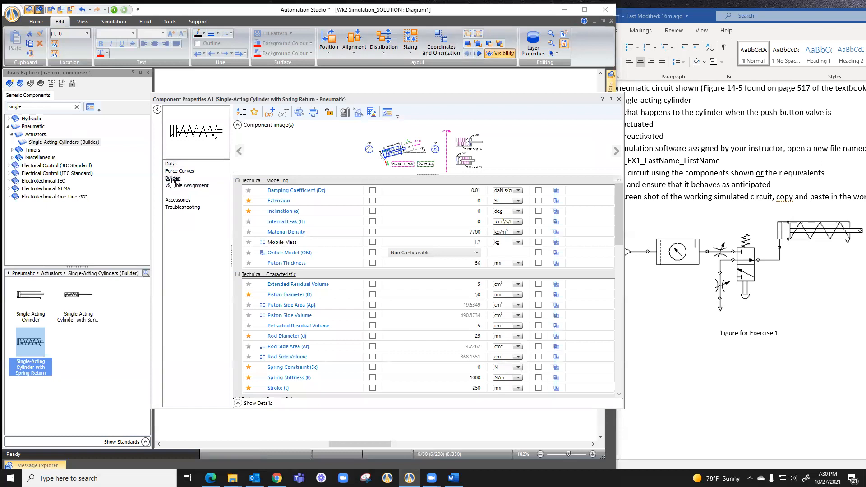
click(172, 177)
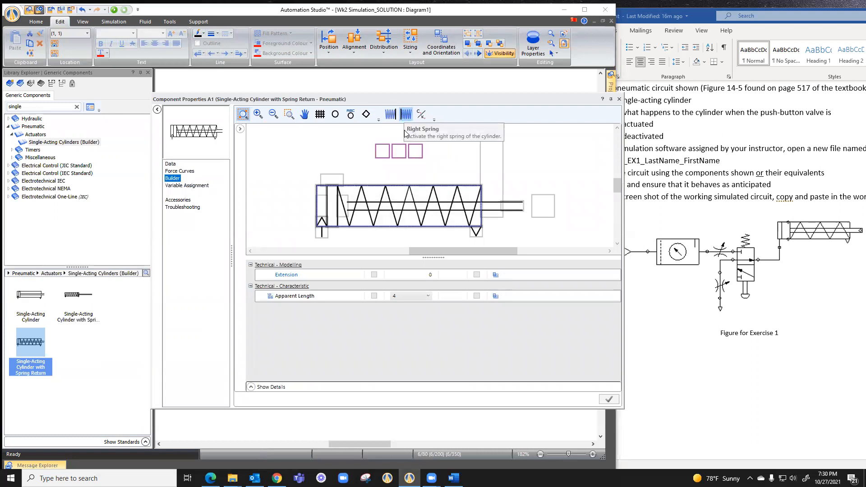
click(405, 113)
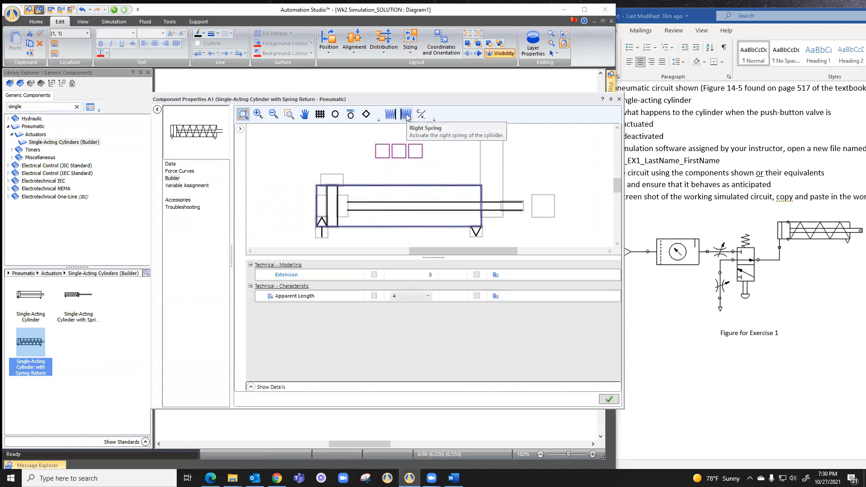
click(405, 115)
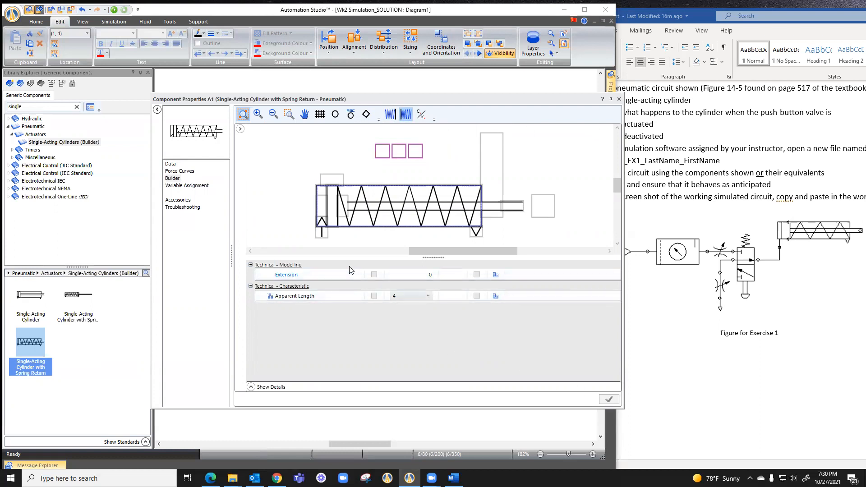
mouse_move(348, 270)
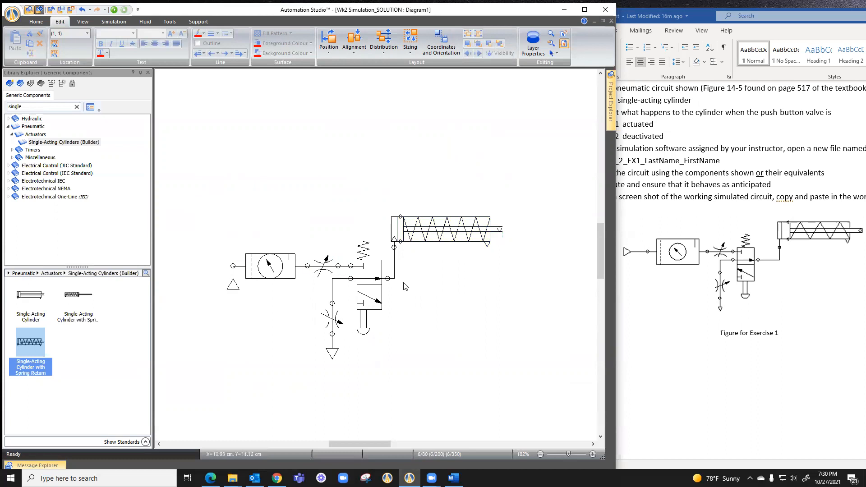
Start Normal Simulation and pressurise the circuit so lines show in colour.
click(114, 9)
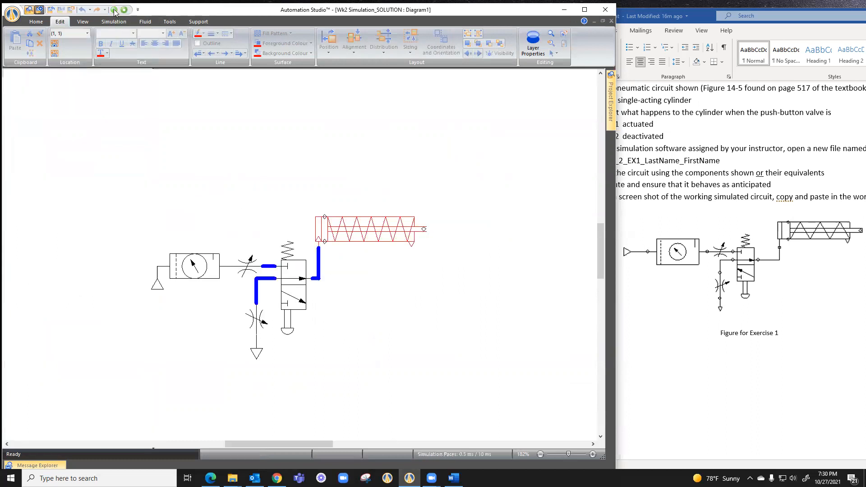
click(114, 9)
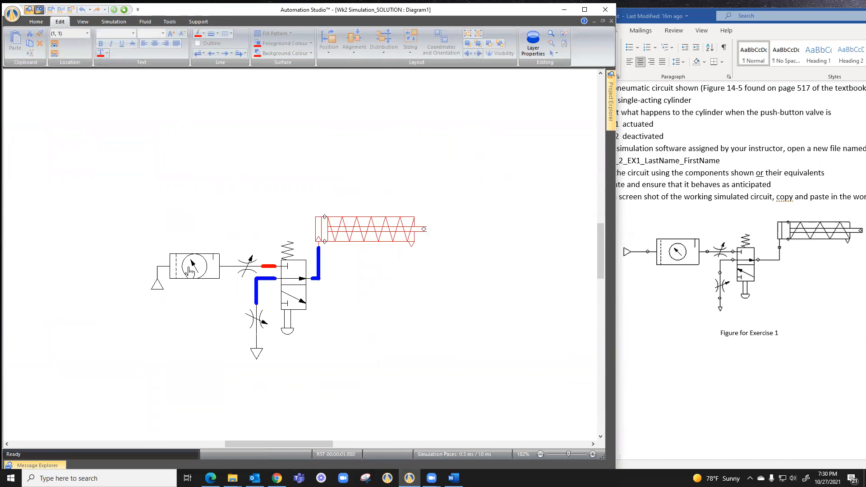
mouse_move(289, 269)
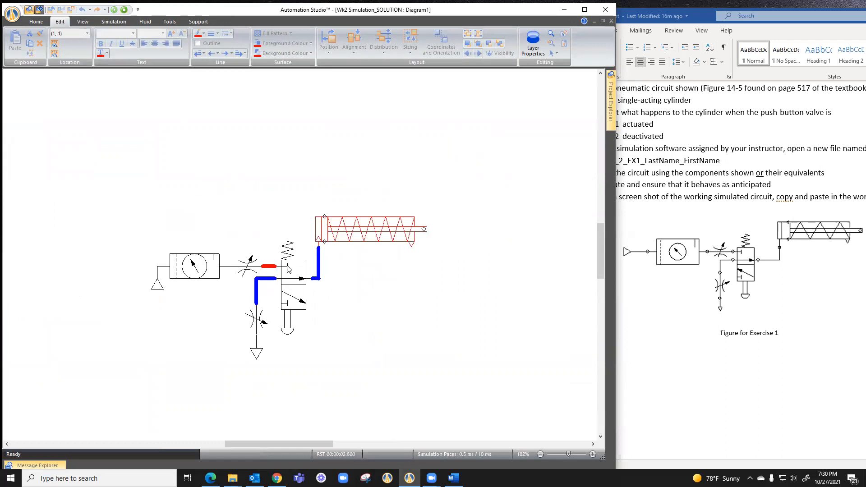
mouse_move(264, 283)
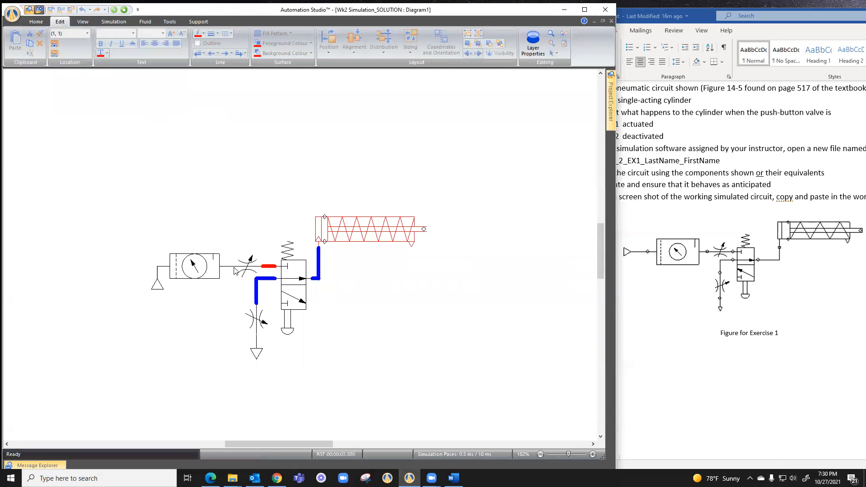
mouse_move(221, 272)
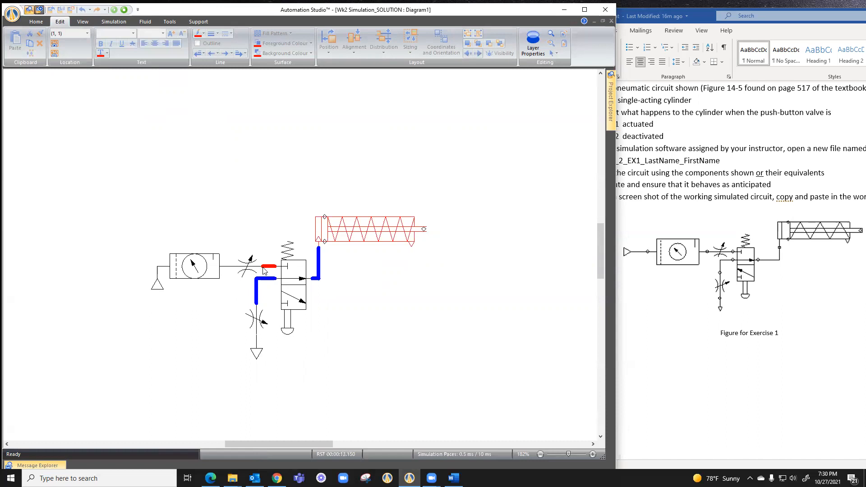
mouse_move(234, 270)
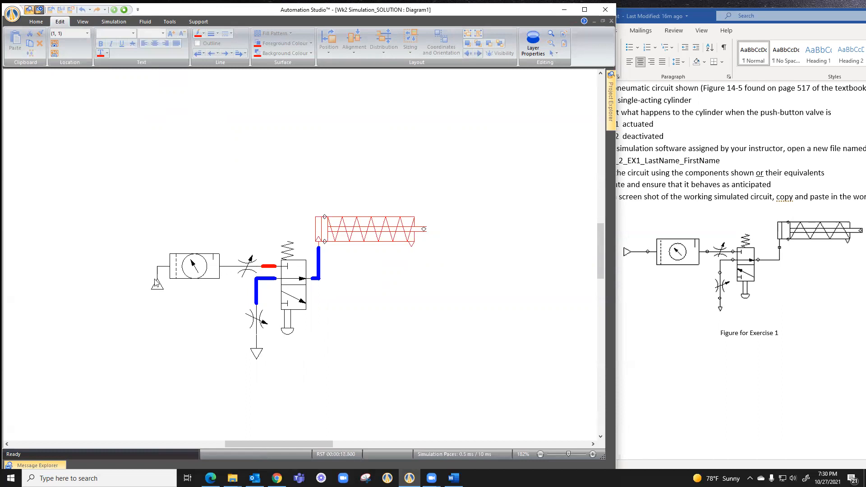
mouse_move(273, 307)
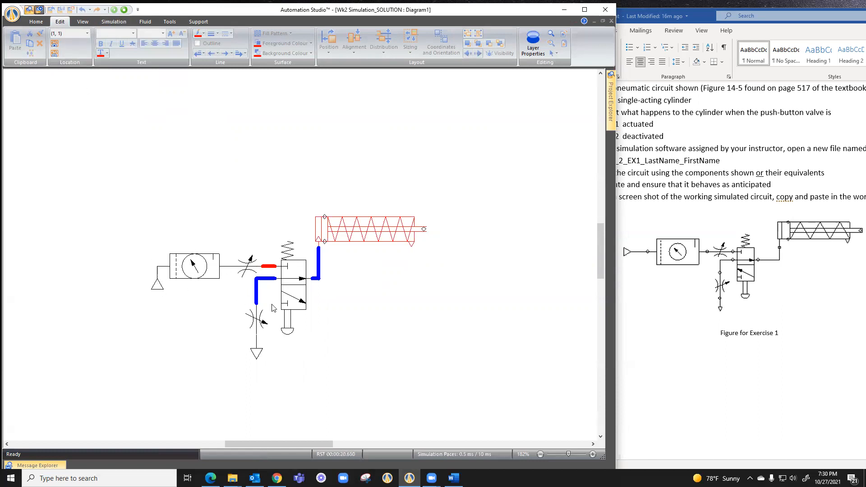